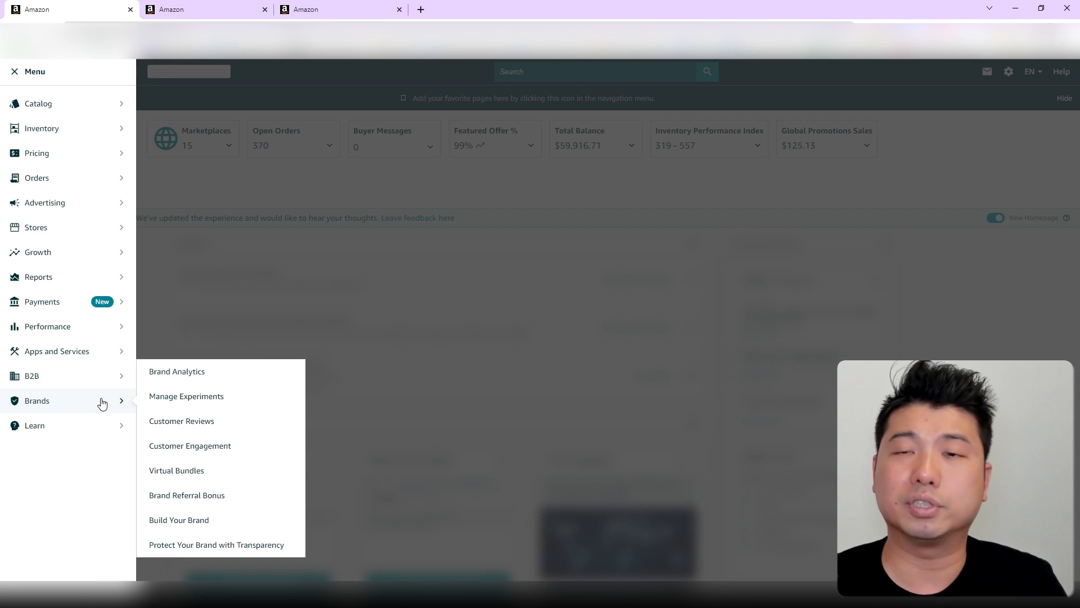
mouse_move(179, 428)
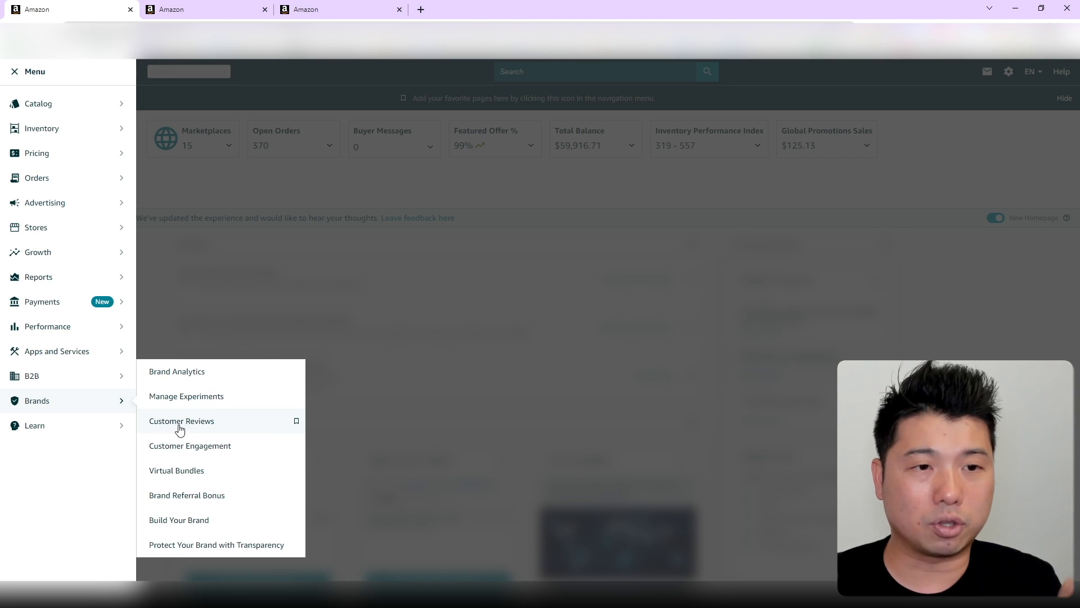
mouse_move(104, 401)
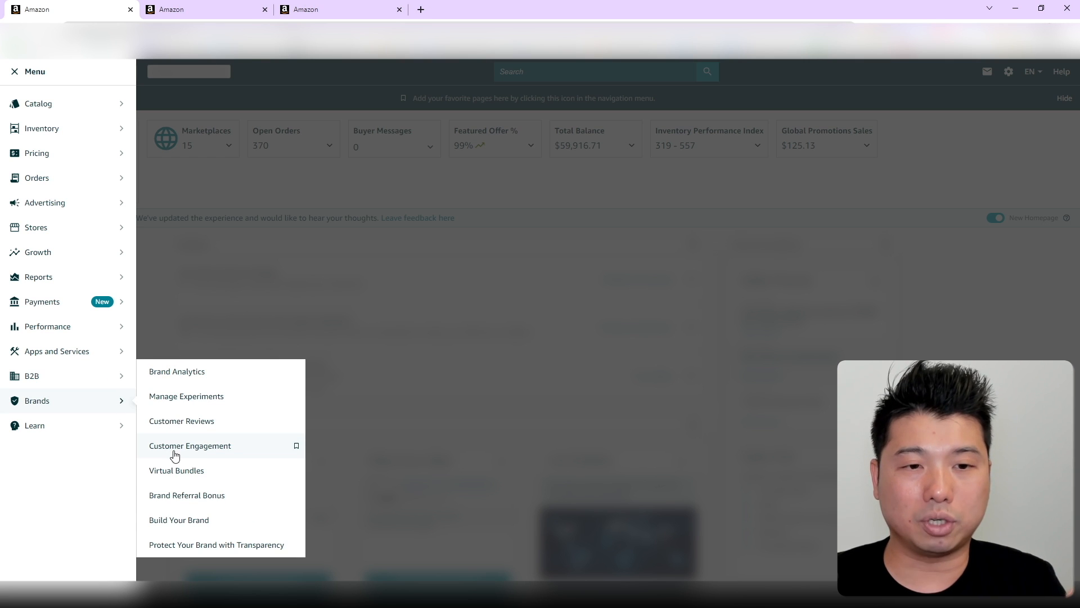
Step: Go to Brands > Customer Engagement to view existing email campaigns
click(190, 445)
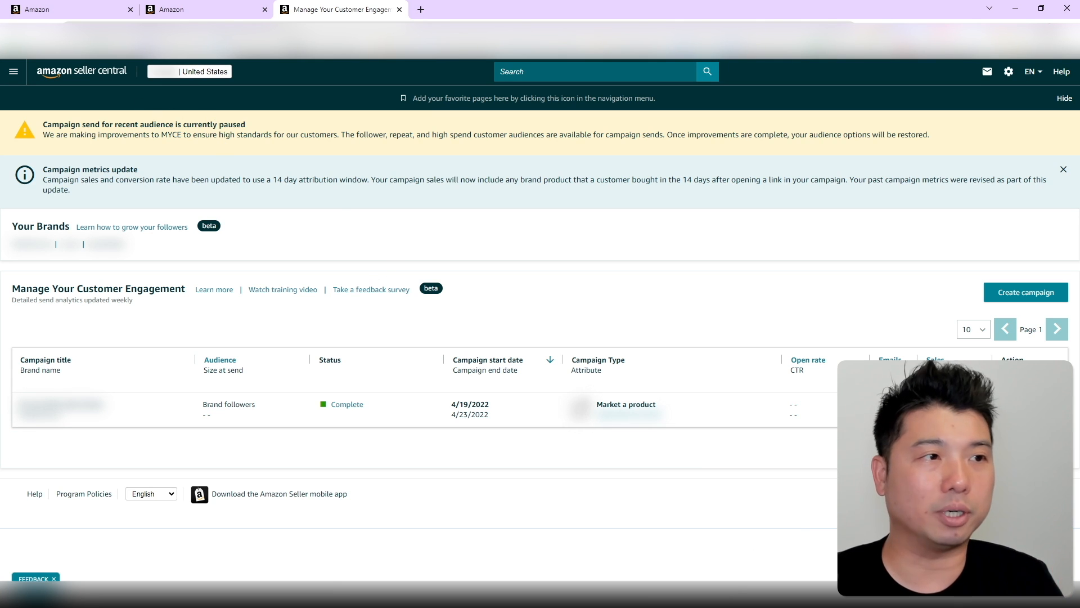
mouse_move(409, 268)
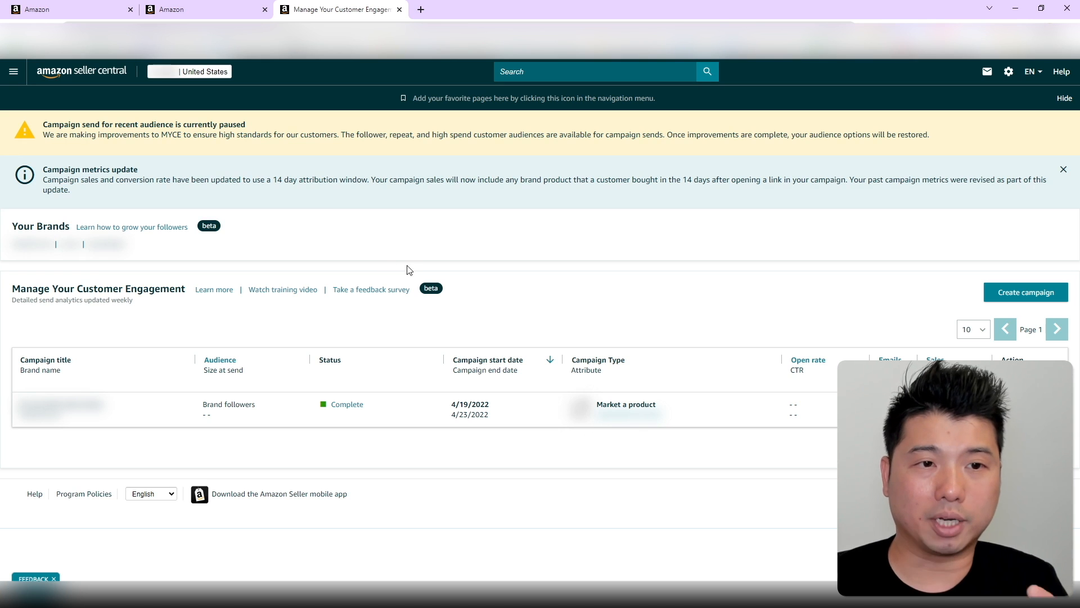
mouse_move(339, 421)
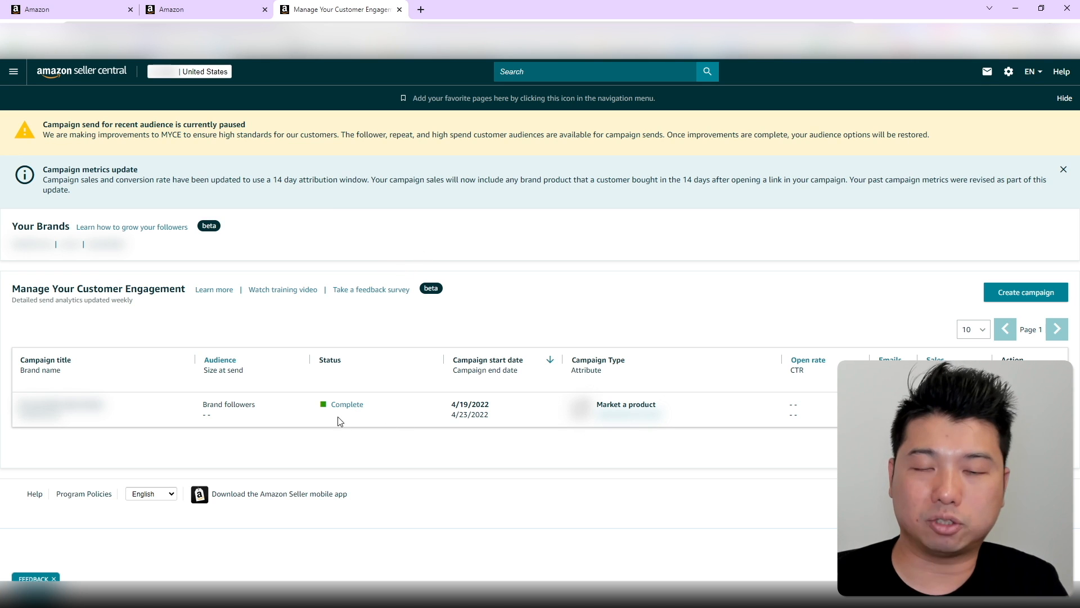
mouse_move(735, 314)
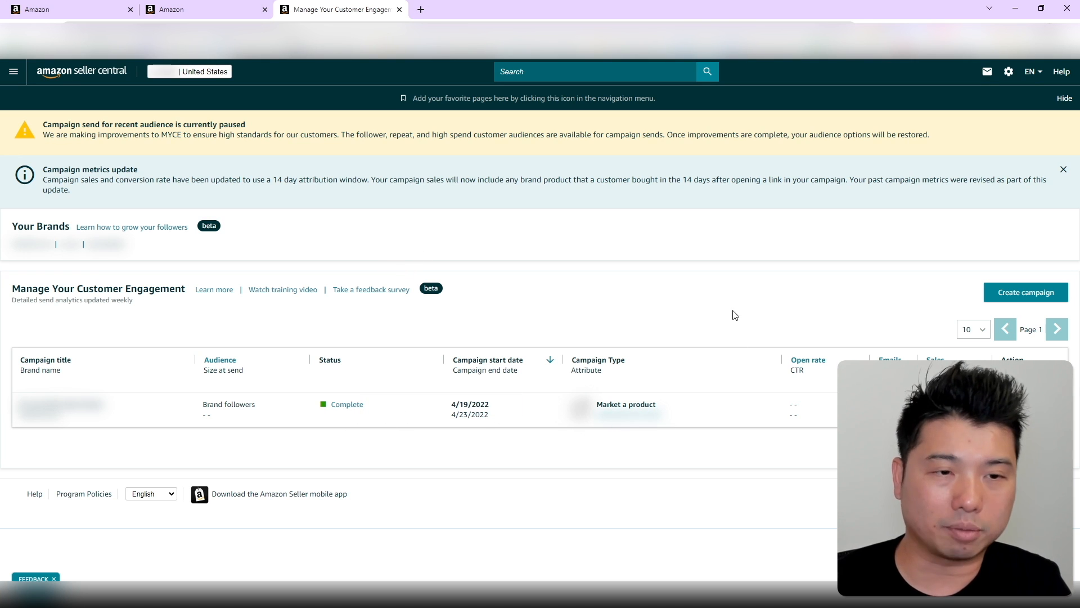
mouse_move(587, 436)
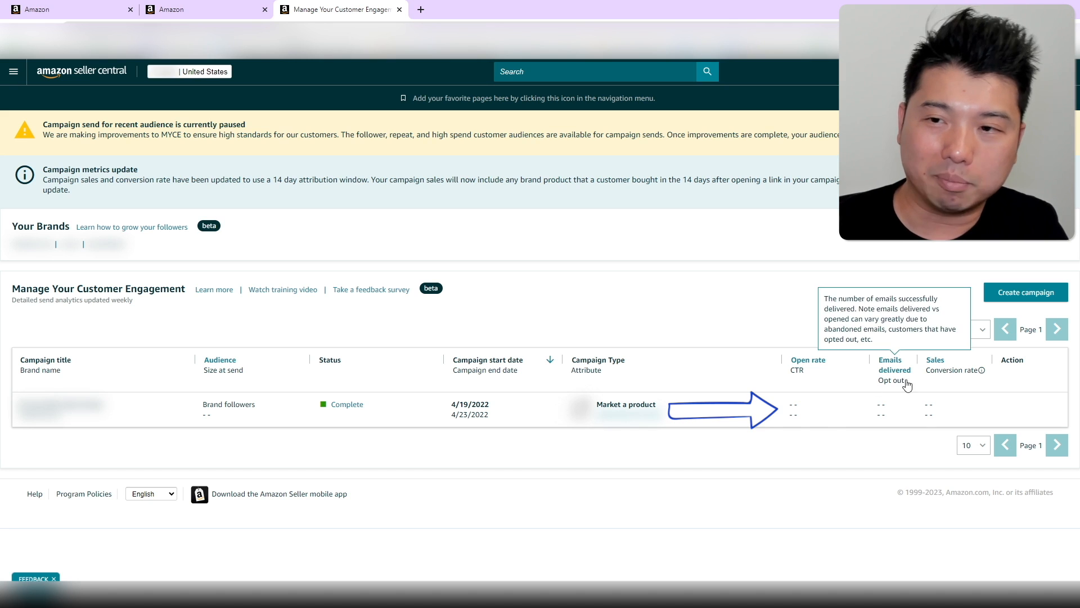
mouse_move(286, 352)
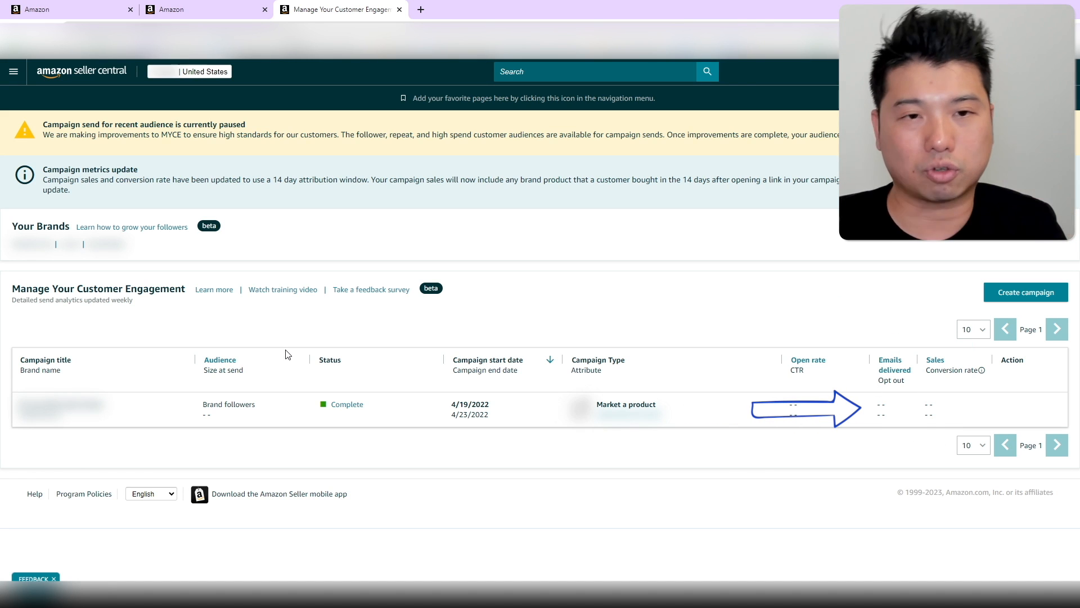
mouse_move(326, 324)
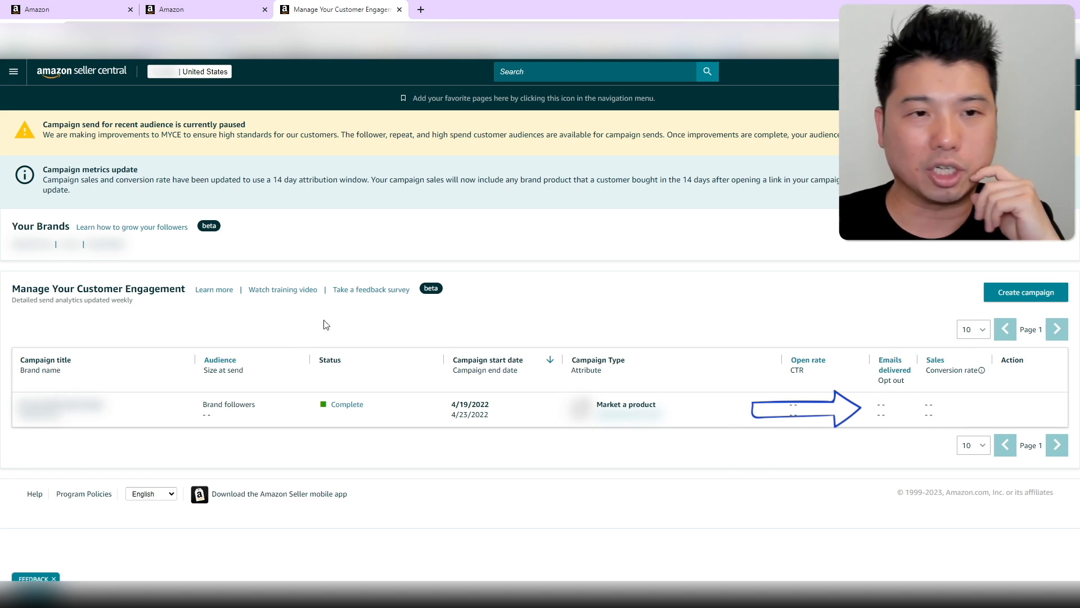
mouse_move(1013, 302)
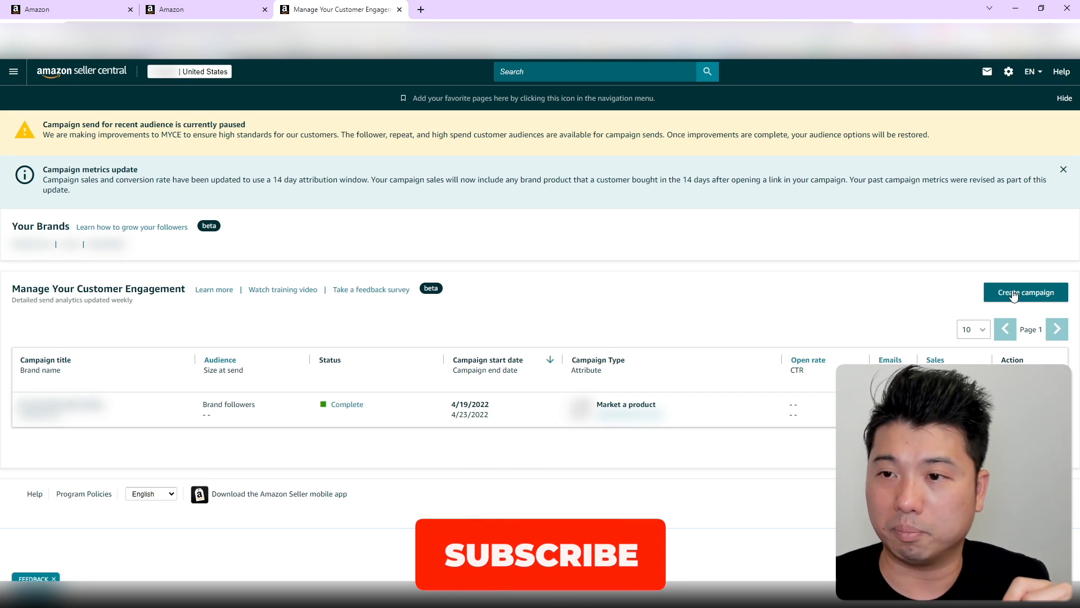
Step: Start a new email campaign with Create campaign
click(1026, 292)
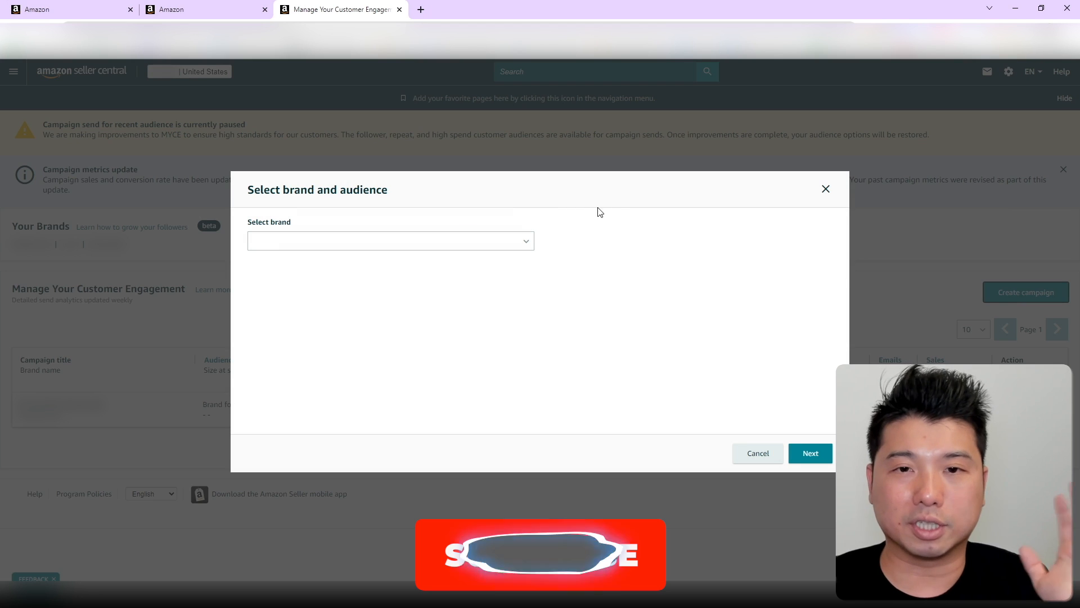
Step: Choose the brand, Market a product campaign type, and Brand followers audience
click(390, 240)
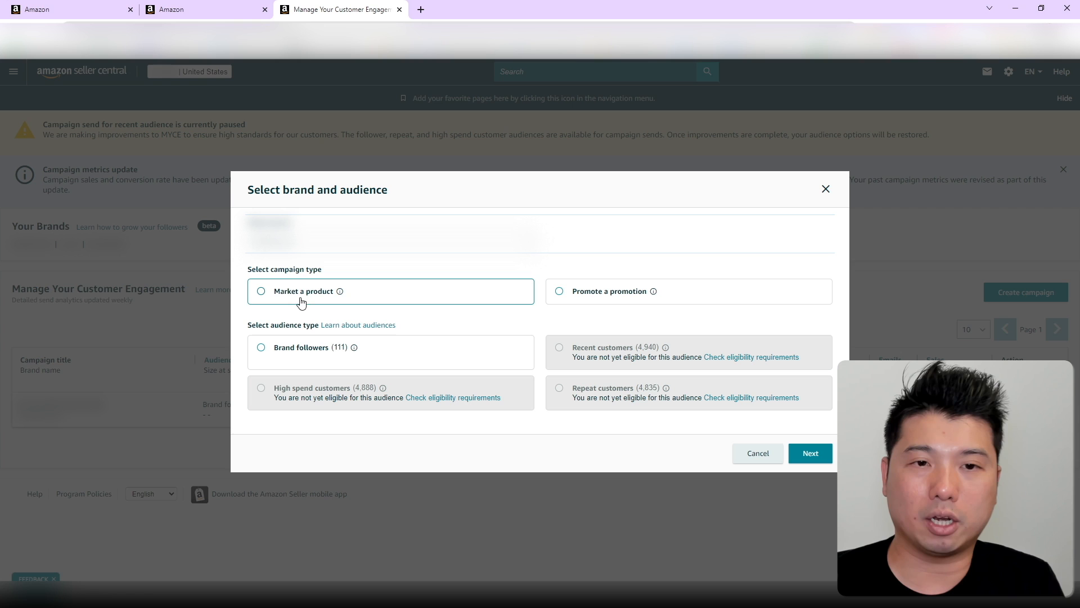
click(260, 291)
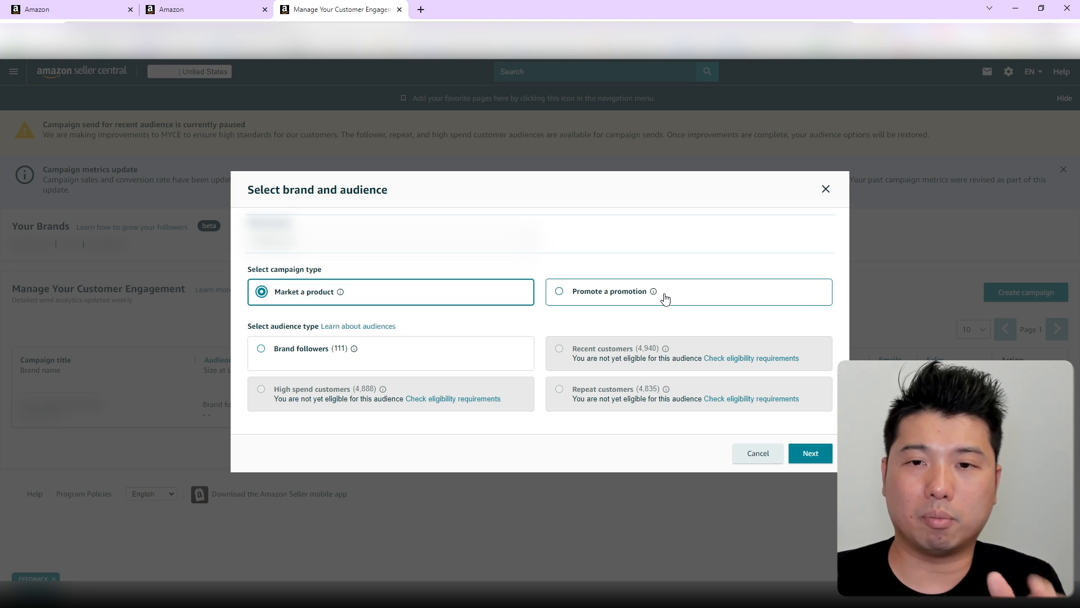
mouse_move(686, 297)
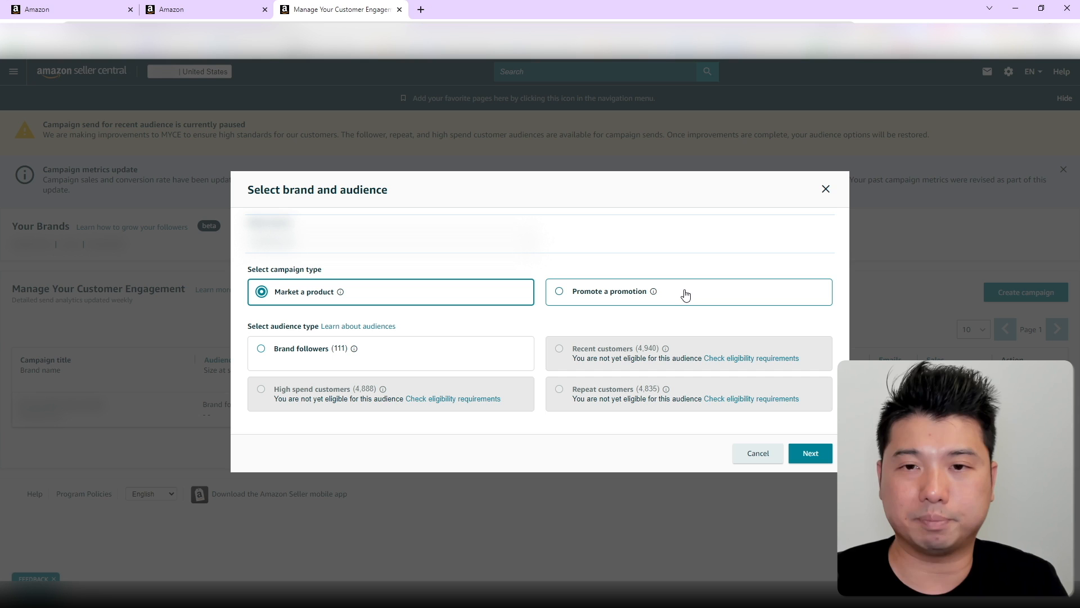
mouse_move(601, 296)
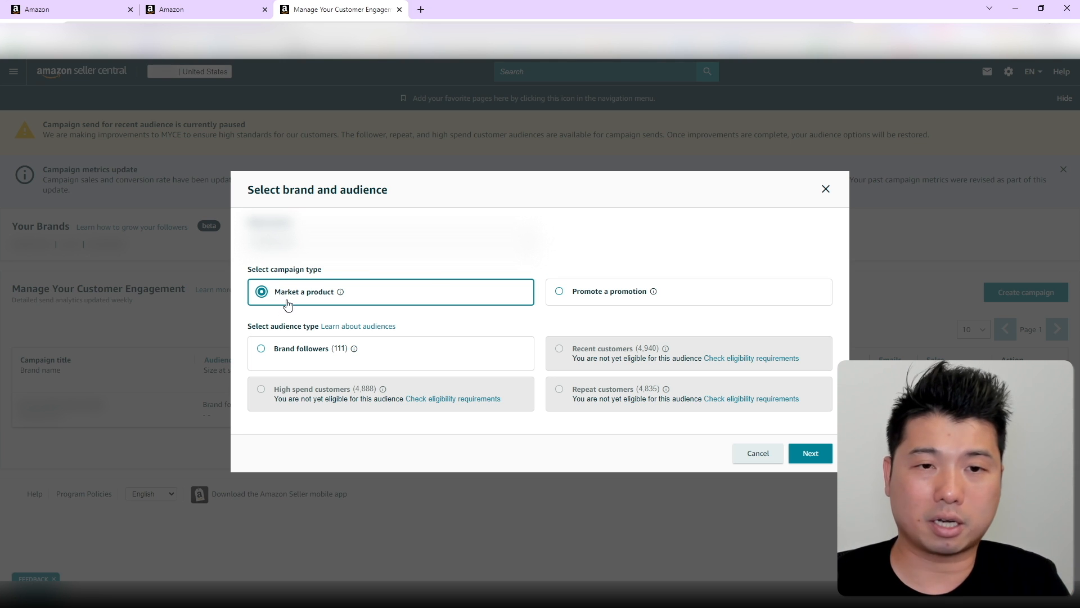
mouse_move(436, 294)
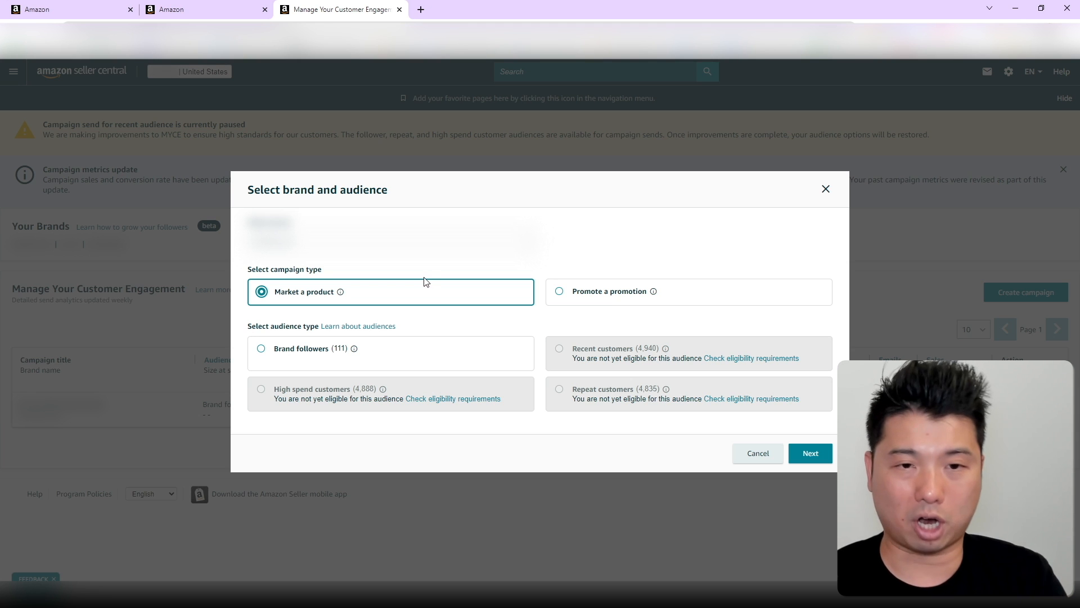
mouse_move(384, 337)
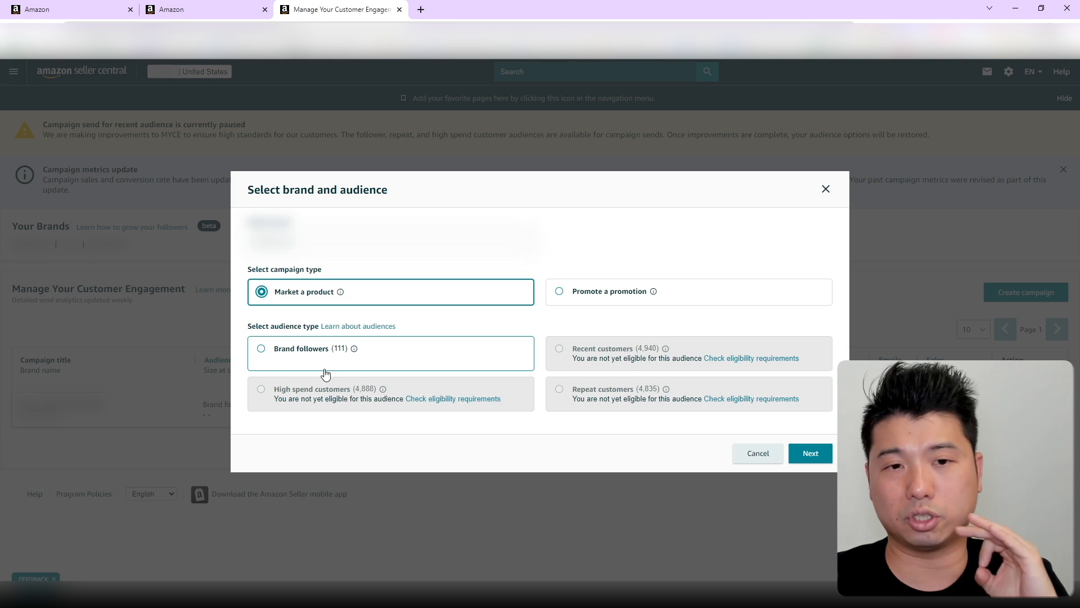
click(261, 349)
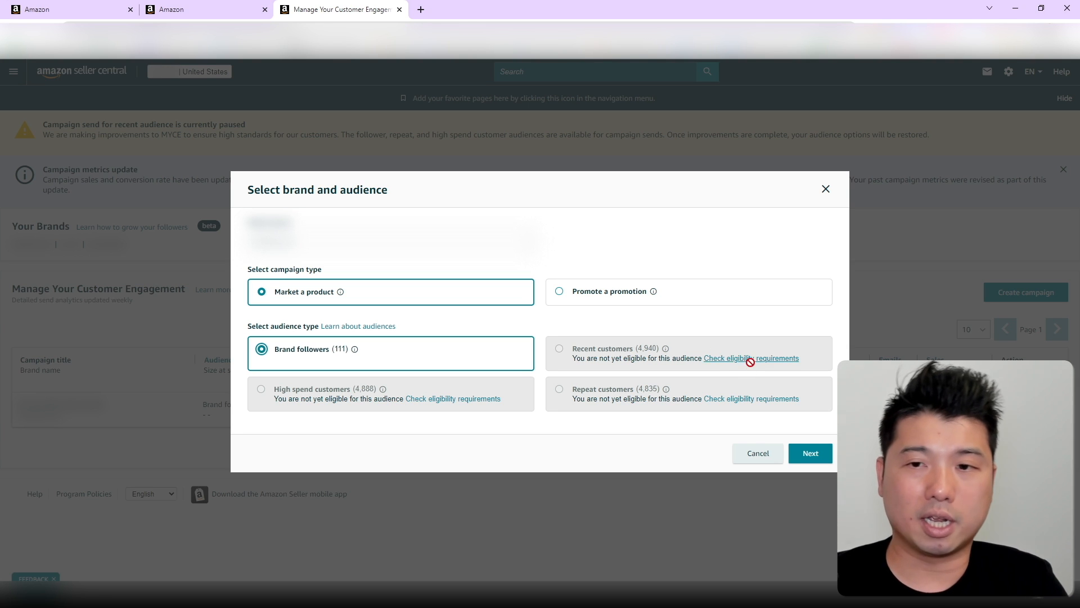
mouse_move(724, 361)
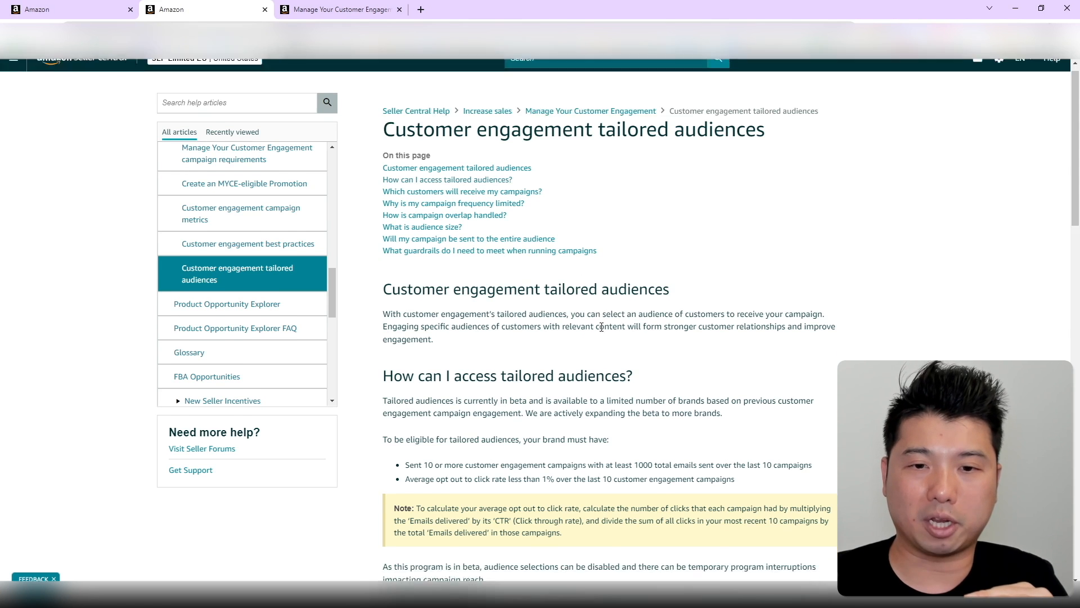
Step: Skim the tailored audiences help article, then go back to the campaign setup tab
scroll(down, 3)
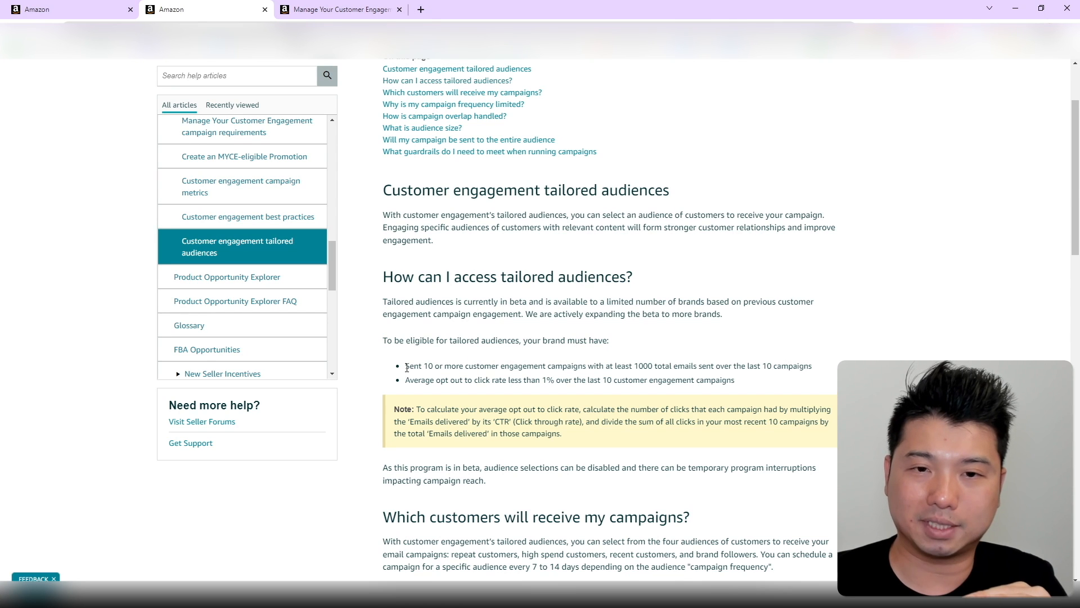
drag(406, 365, 601, 366)
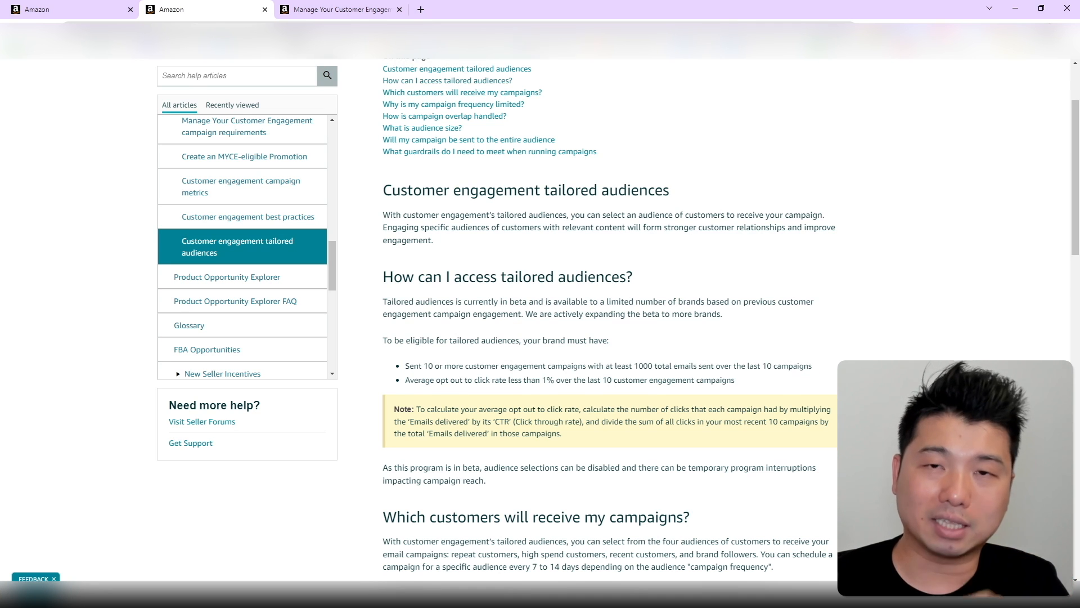
click(345, 9)
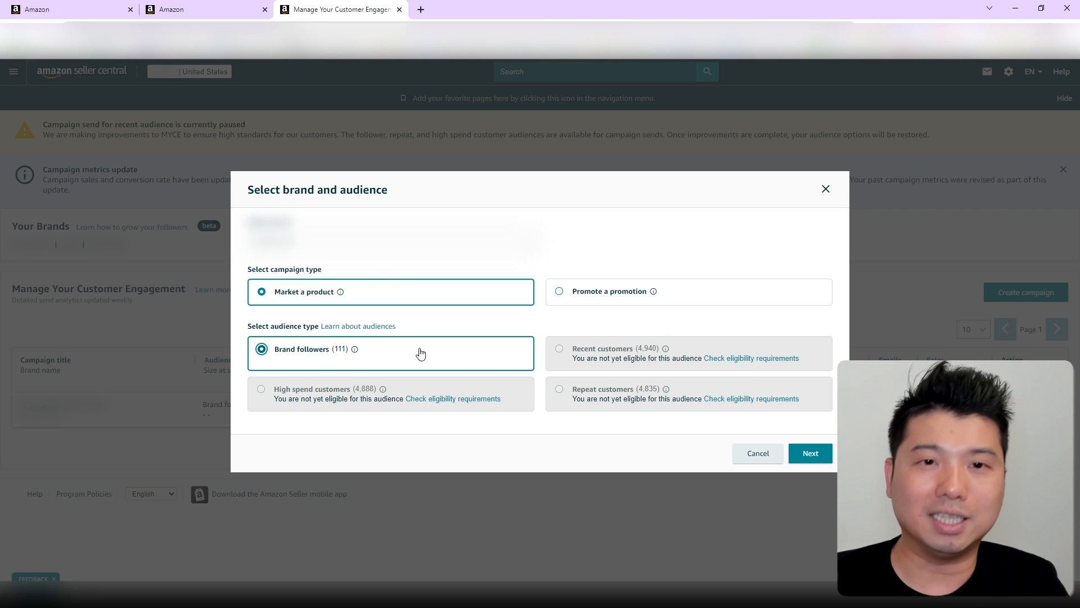
mouse_move(457, 325)
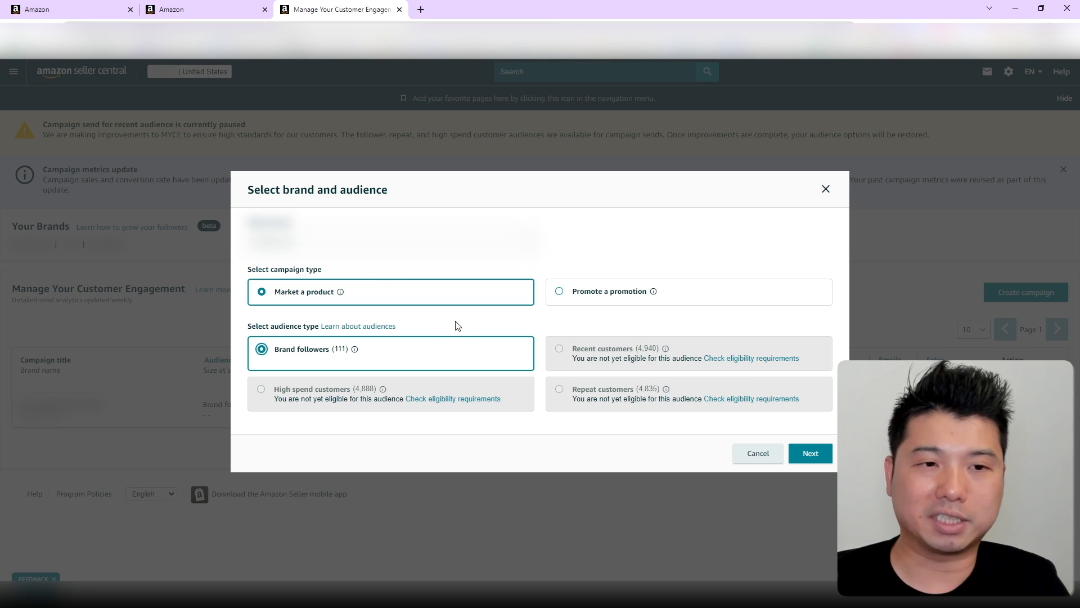
mouse_move(614, 370)
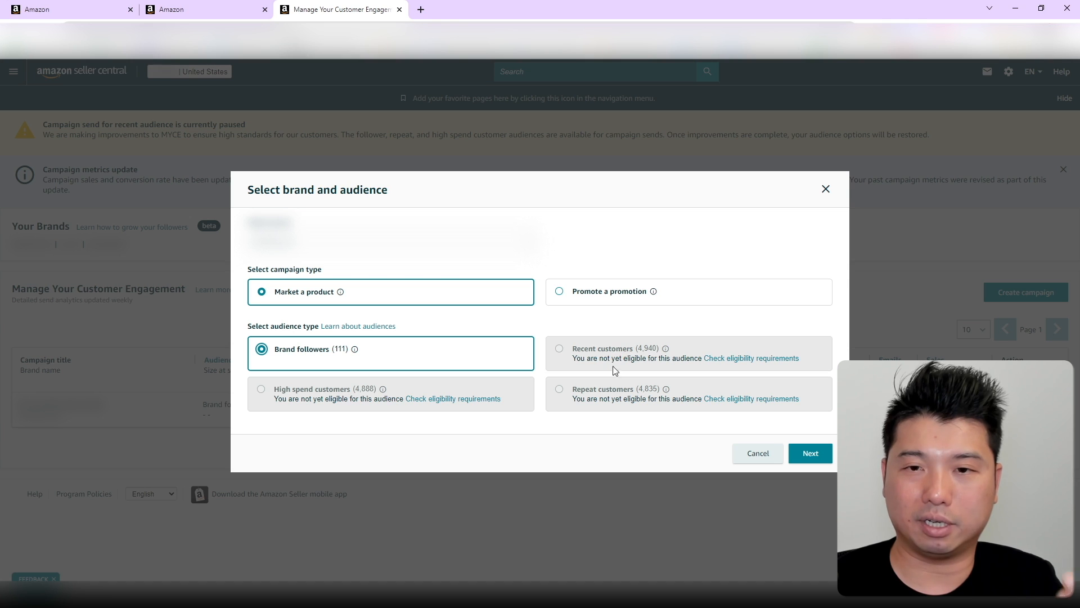
mouse_move(324, 393)
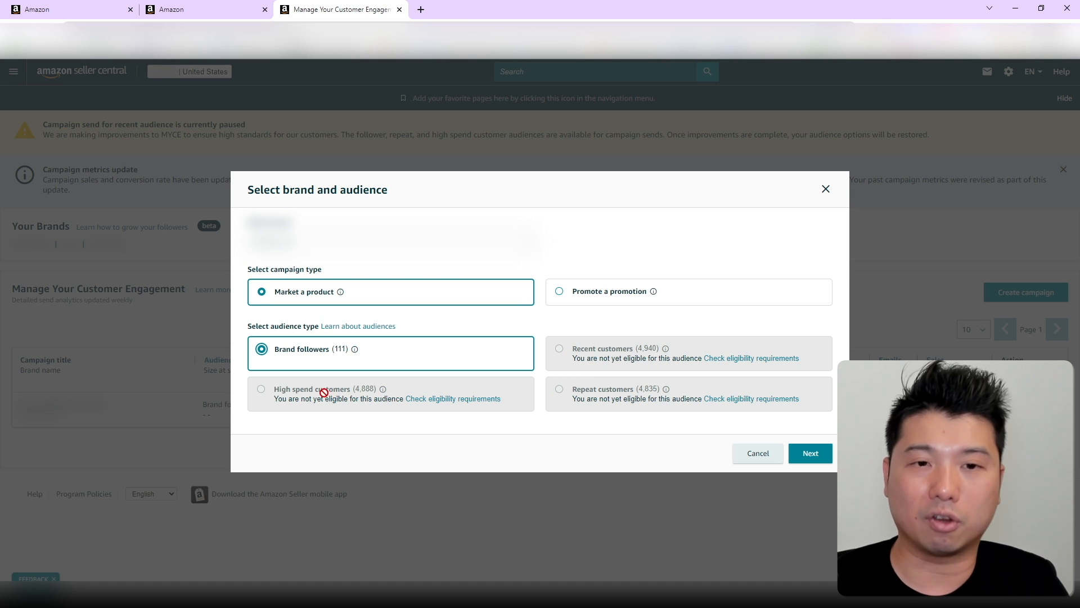
mouse_move(292, 353)
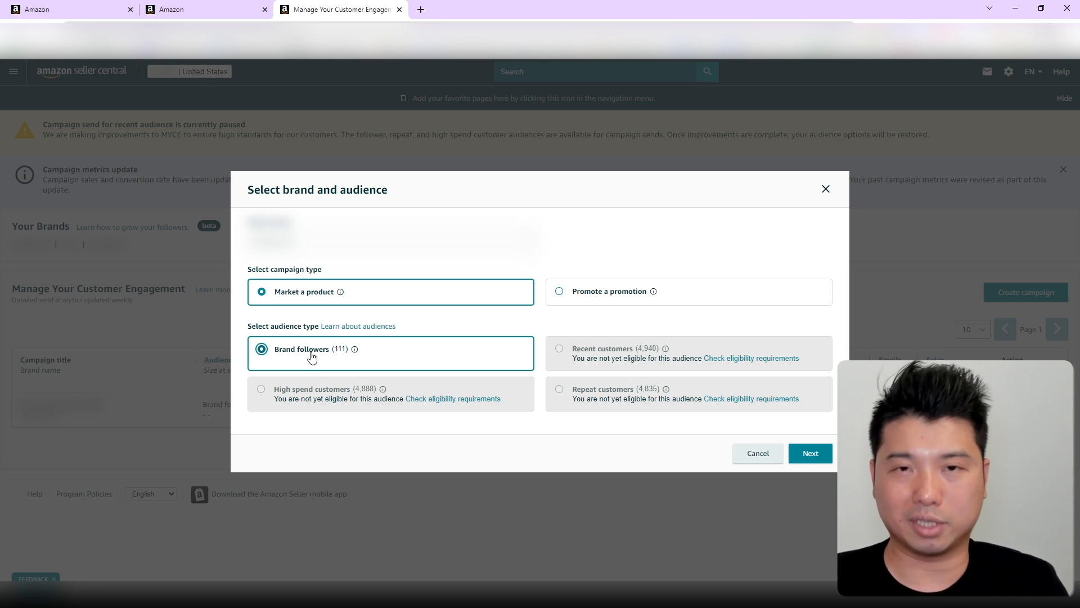
mouse_move(301, 343)
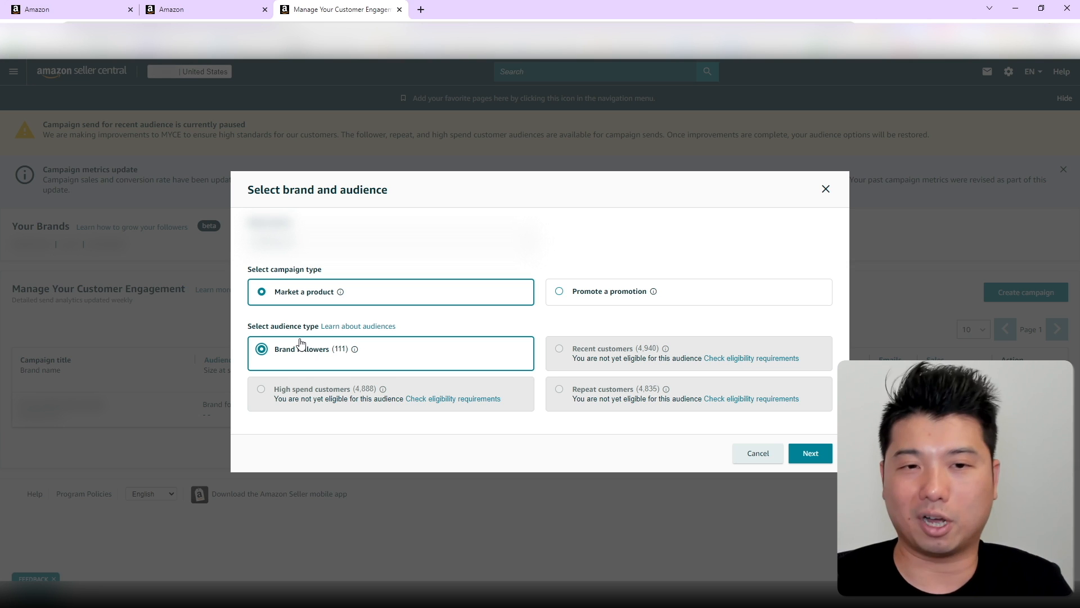
mouse_move(387, 366)
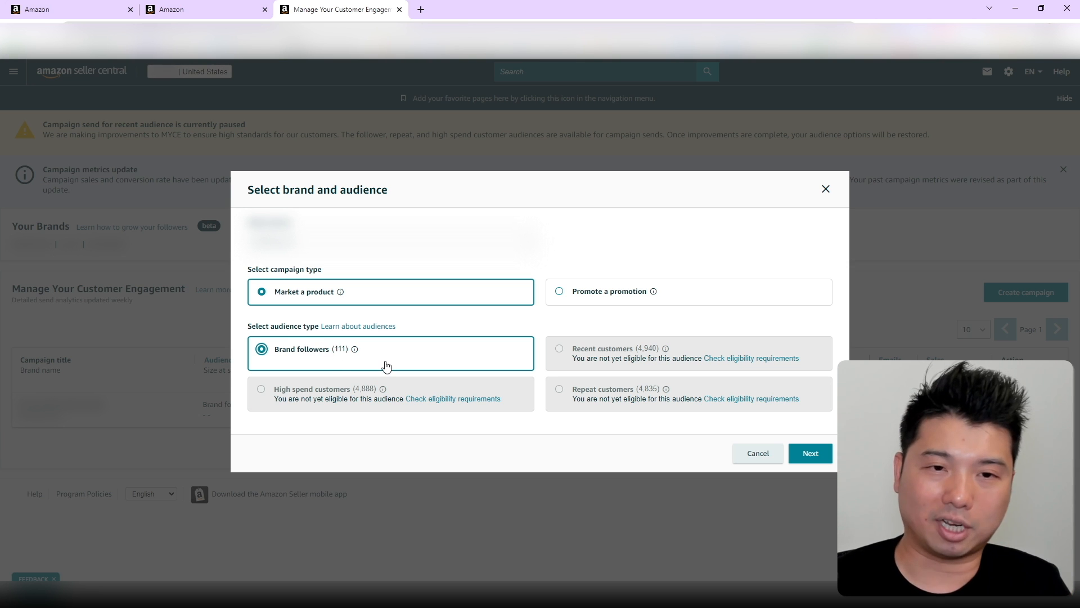
Step: Continue to the Create email campaign page for 111 brand followers
click(810, 453)
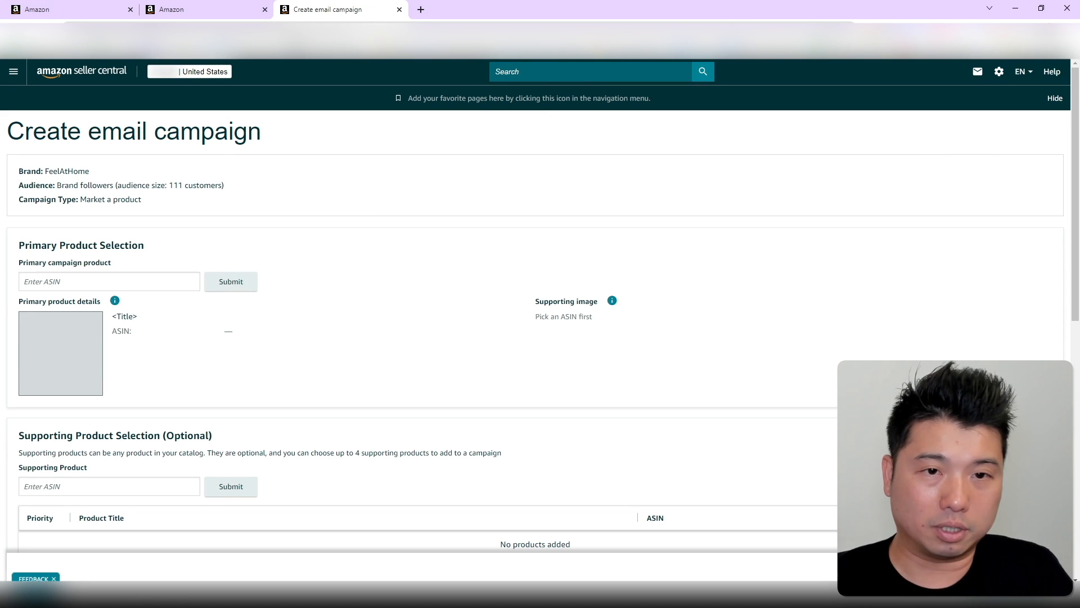
Step: Submit the primary campaign product by ASIN and review its loaded details and images
click(231, 281)
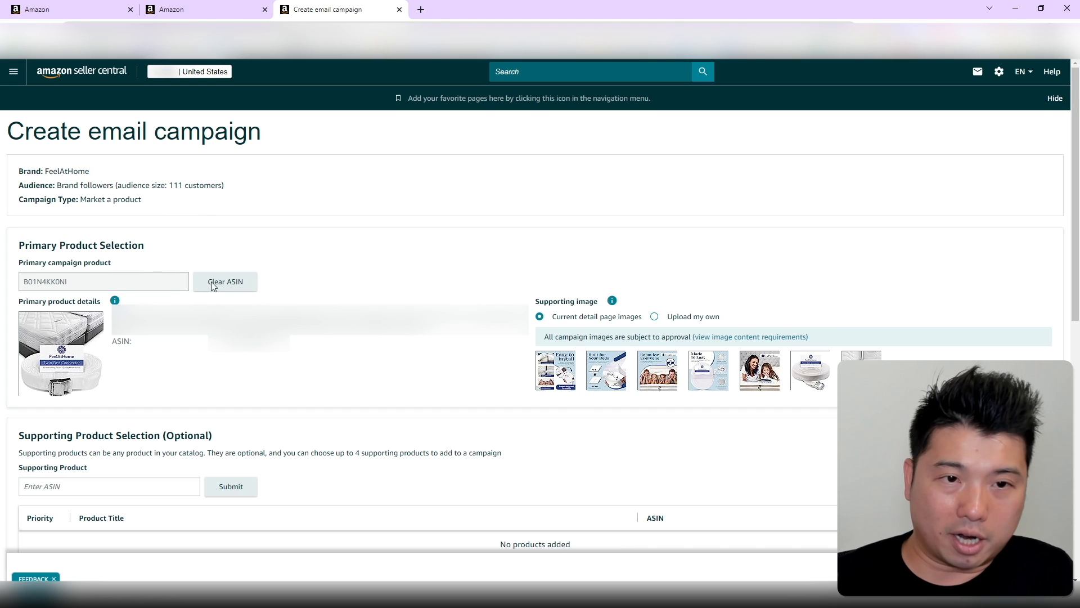
scroll(down, 3)
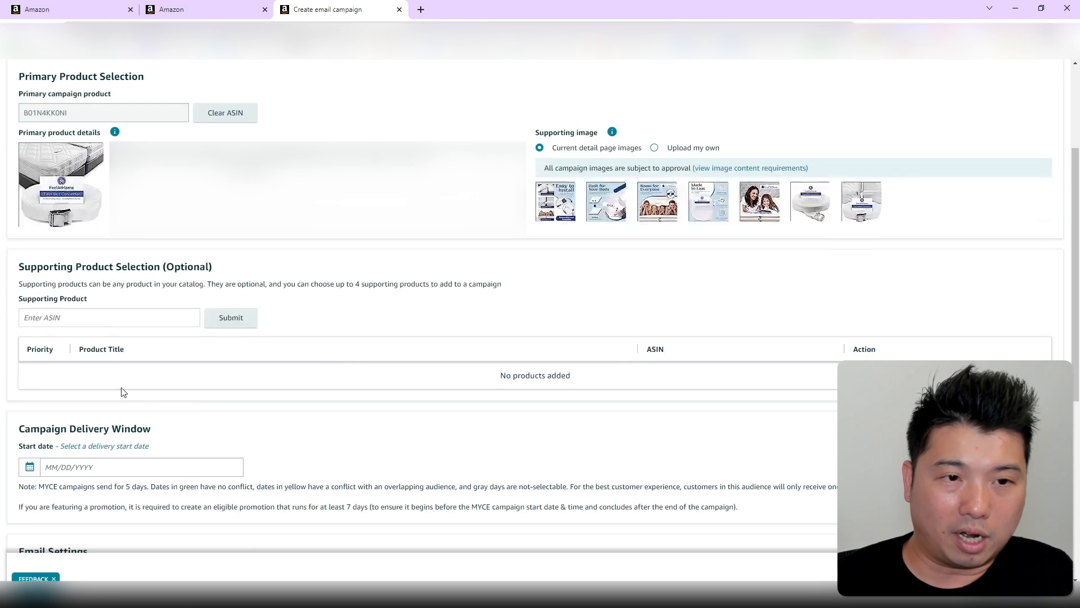
click(109, 317)
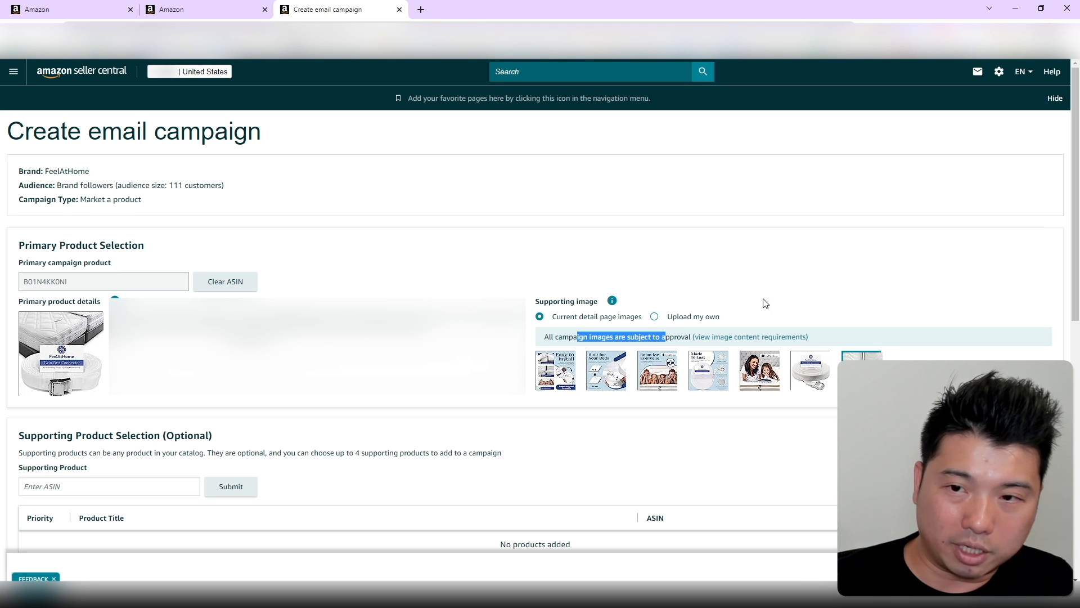
scroll(down, 3)
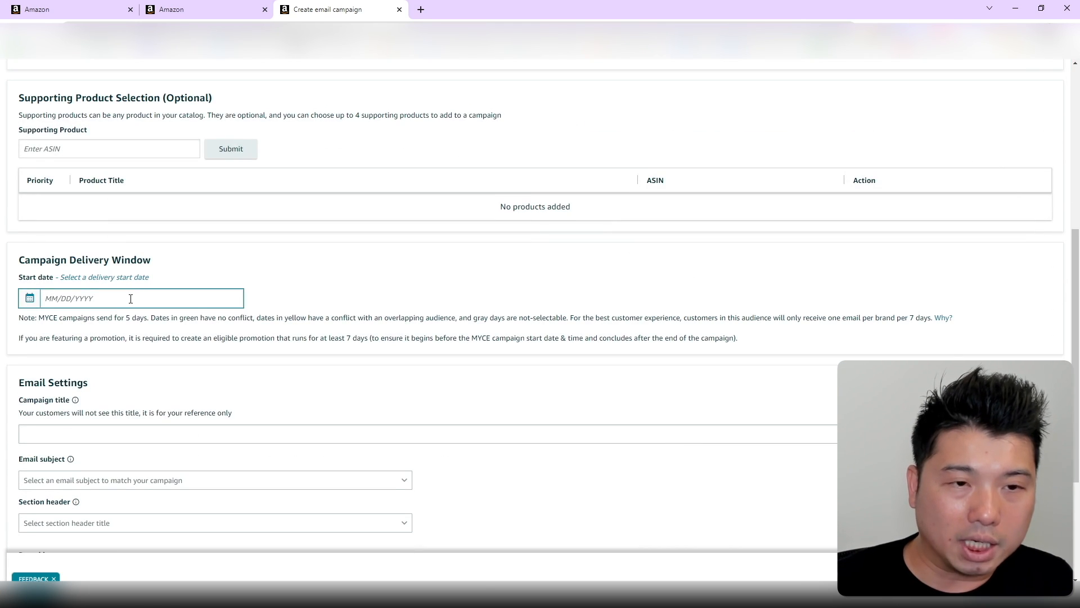
Step: Set the delivery start date to July 10, 2023
click(131, 299)
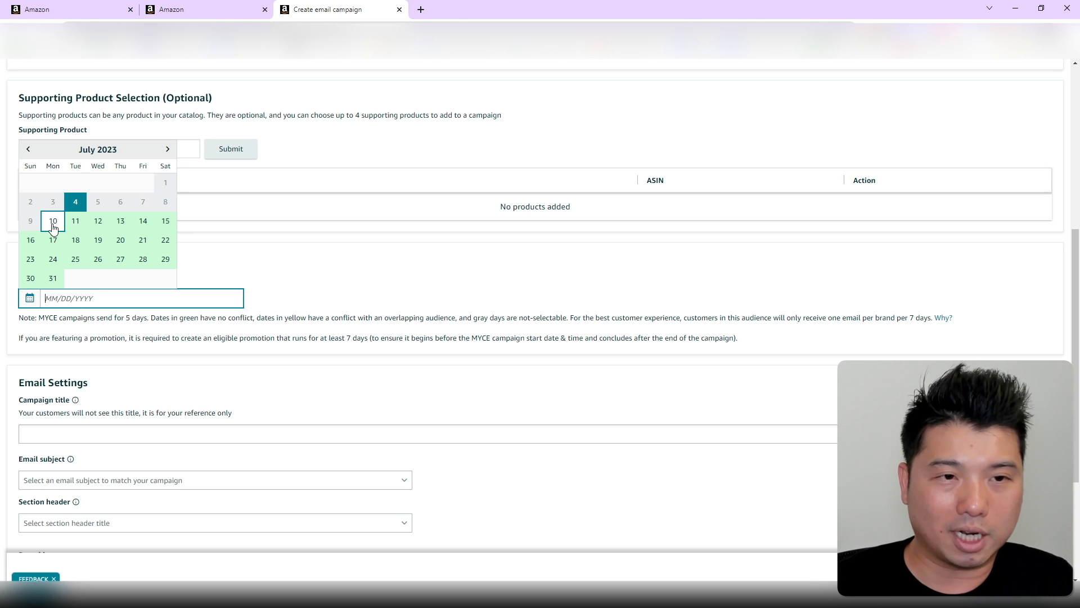
click(53, 220)
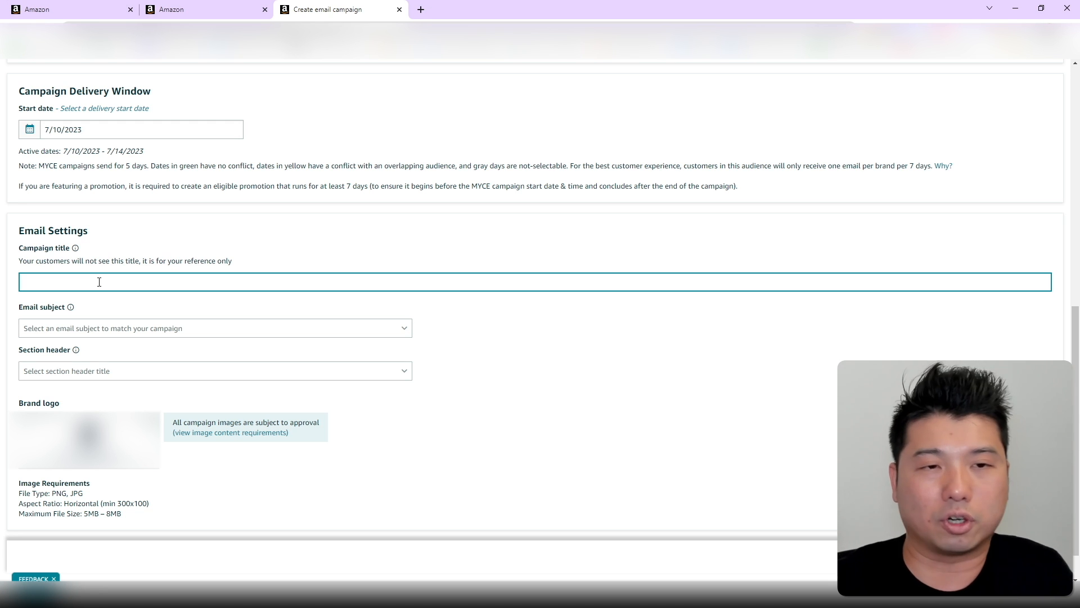
Step: Title the campaign July_4_Marketing_Product, pick email subject and section header, and preview it
text(July_4_Marketing_Pr)
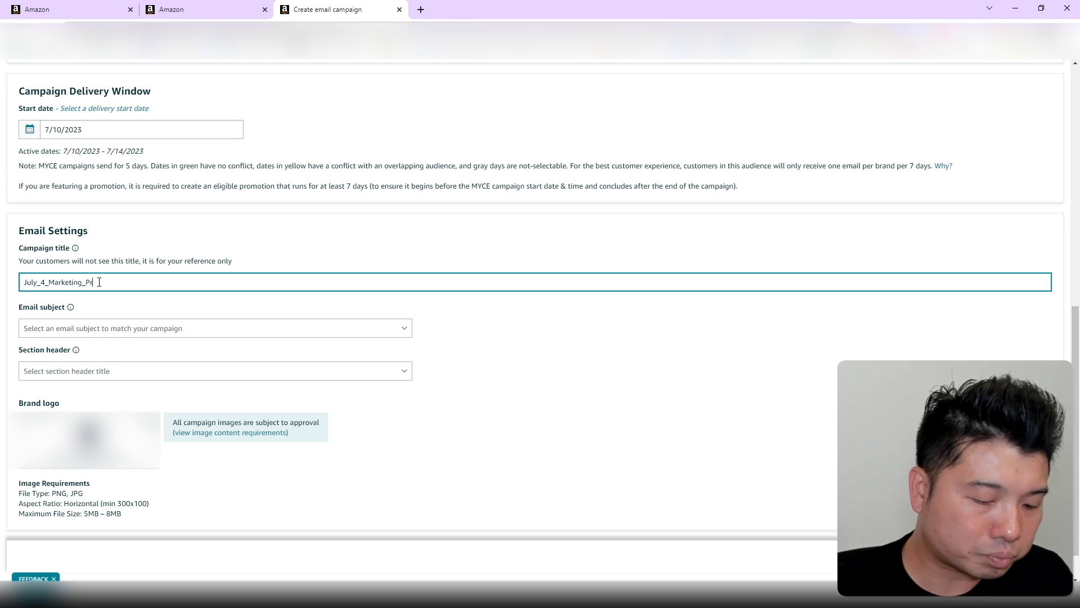
click(215, 328)
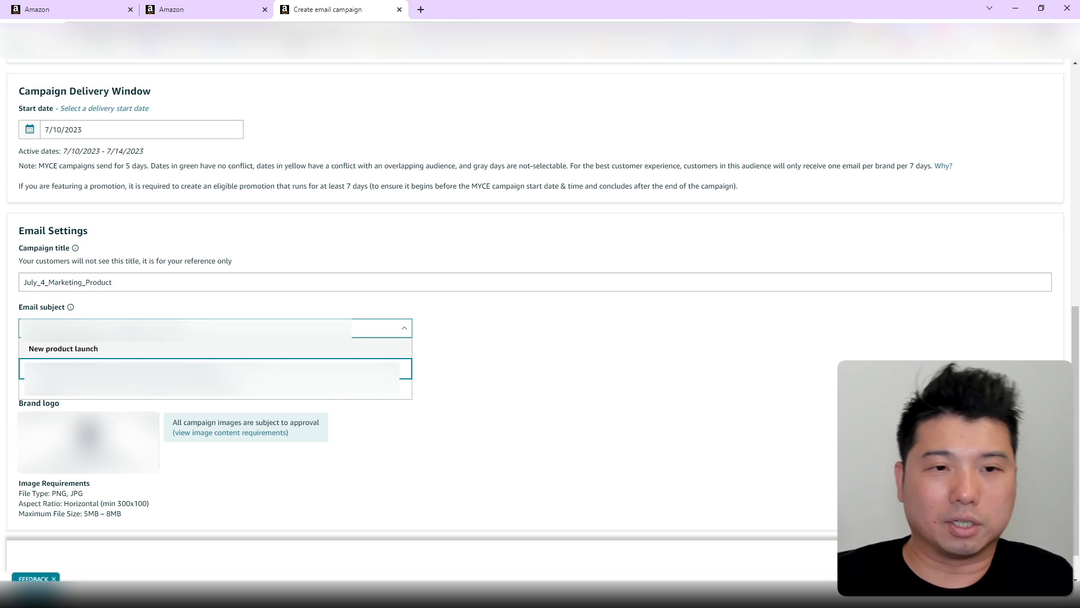
mouse_move(187, 305)
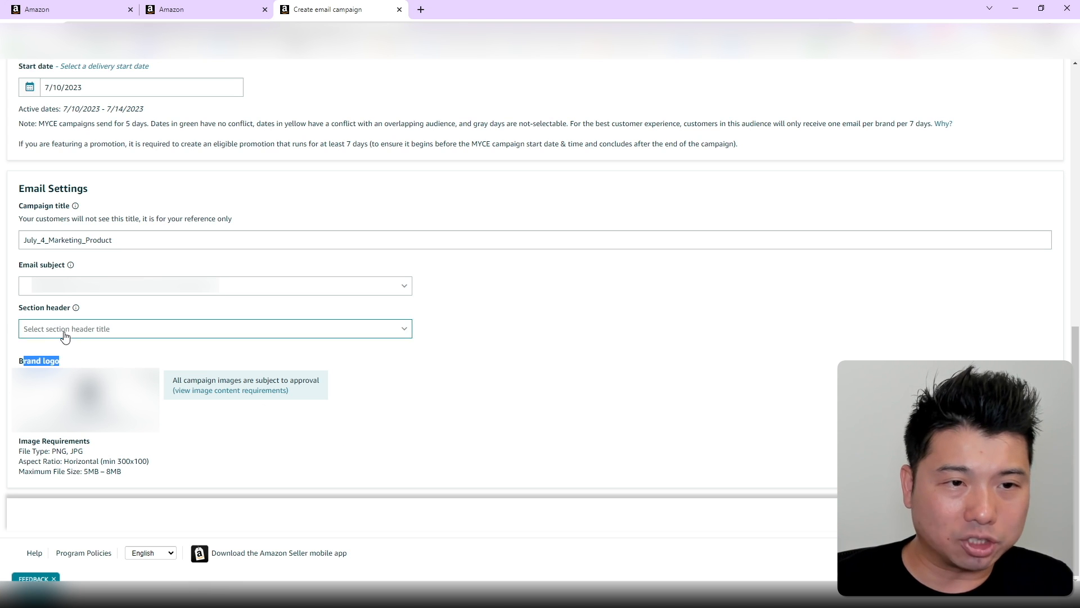
click(215, 329)
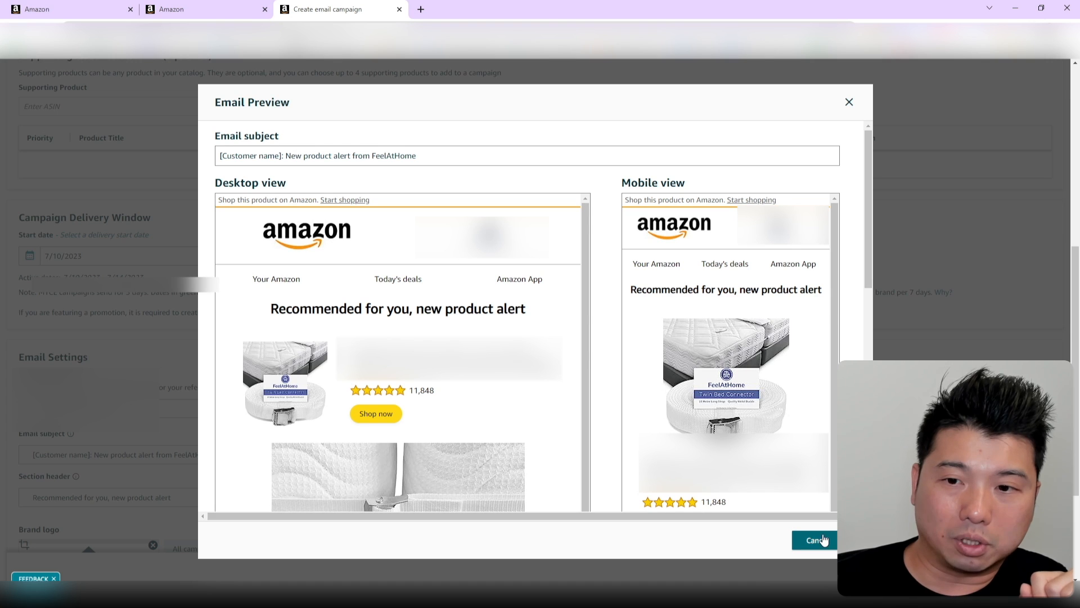
click(813, 540)
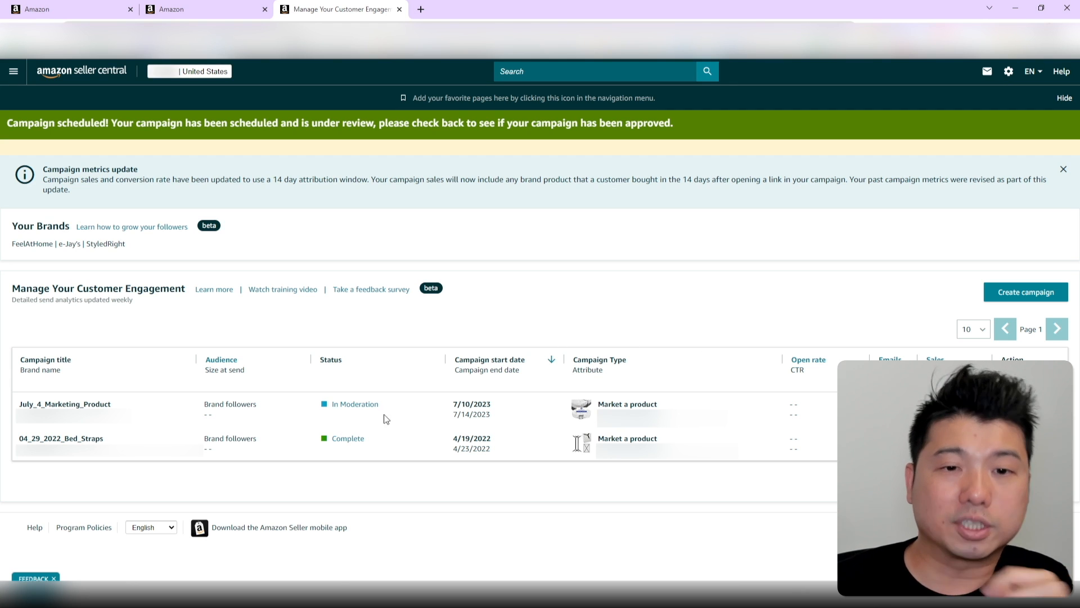
mouse_move(358, 410)
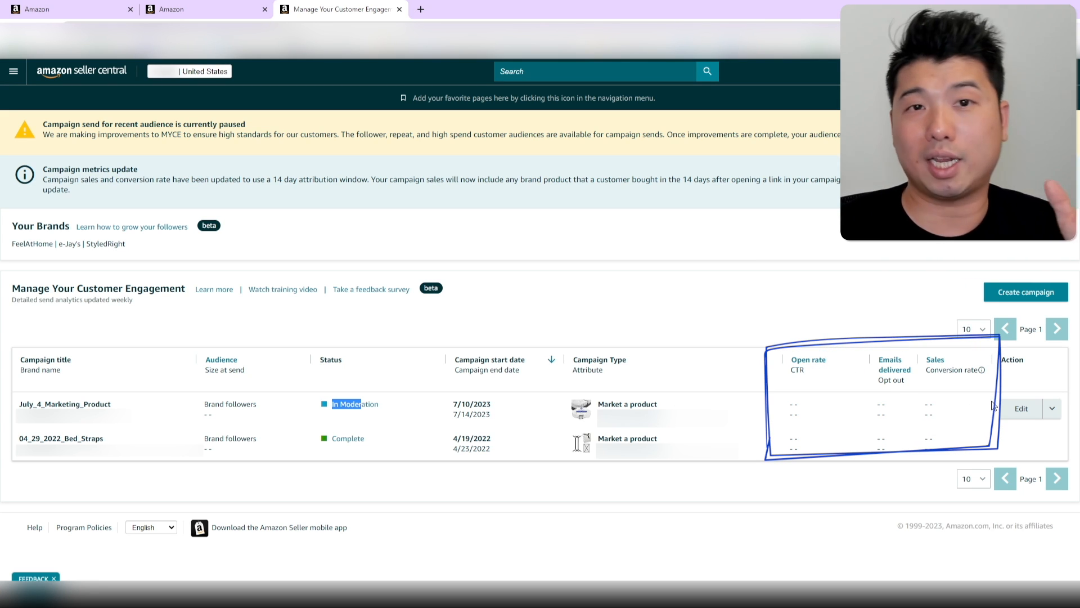
mouse_move(1024, 400)
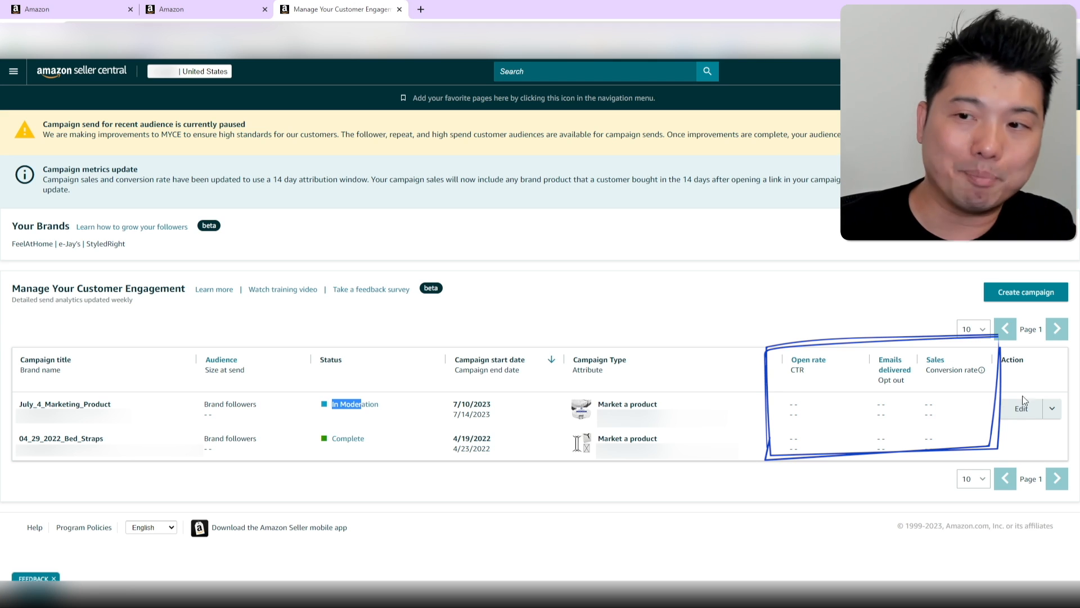
Step: Choose Cancel campaign from the July_4_Marketing_Product row's actions dropdown
click(1052, 408)
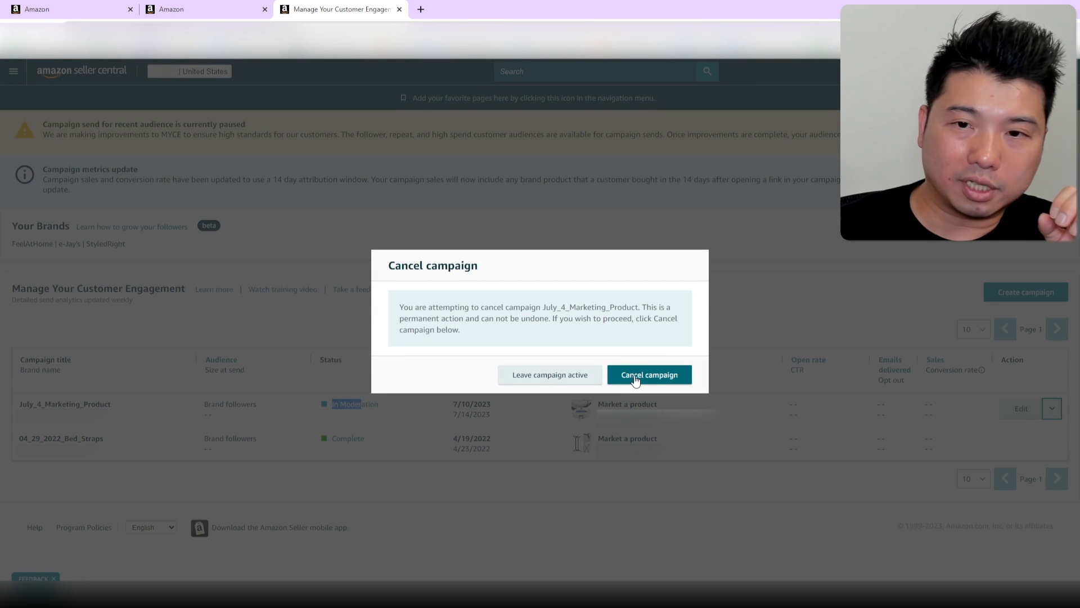
Step: Confirm permanently cancelling the July_4_Marketing_Product campaign
click(649, 375)
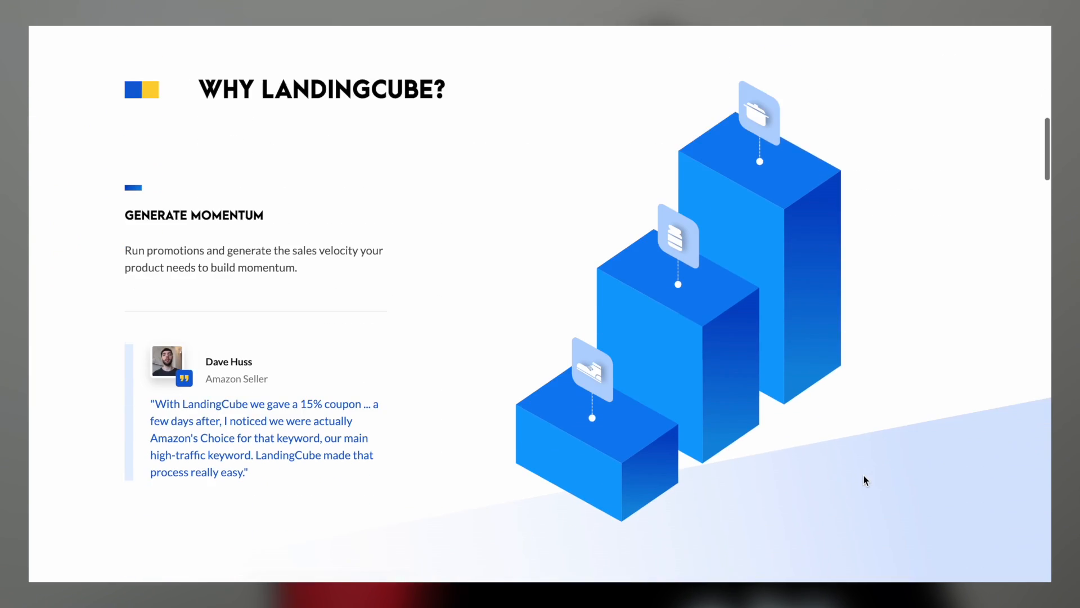
scroll(down, 3)
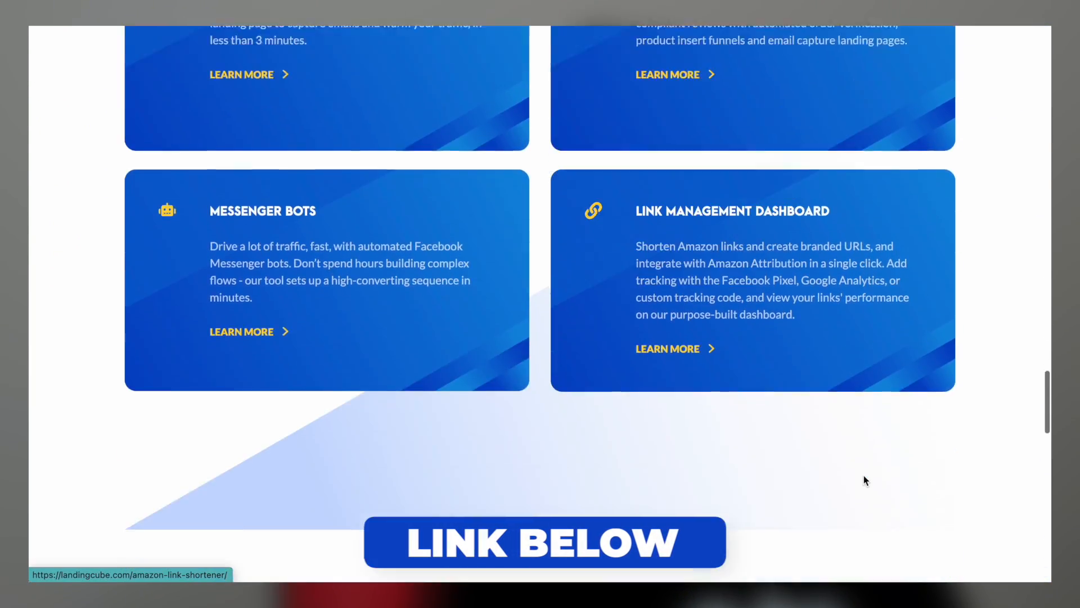